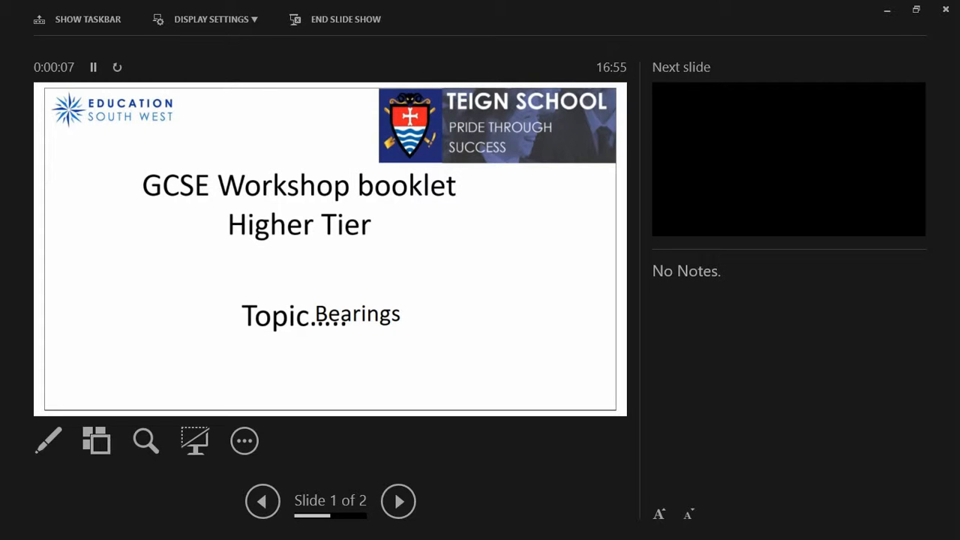
Step: Advance the slide show from the title slide to the bearings question on slide 2
left_click(398, 500)
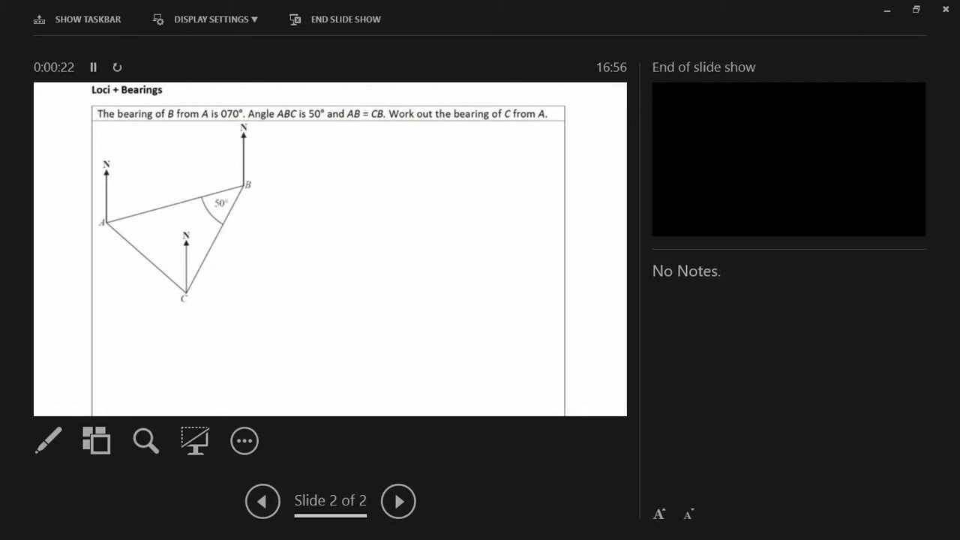
Step: With the red pen, underline the bearing of B from A and label 70° at A
left_click(48, 440)
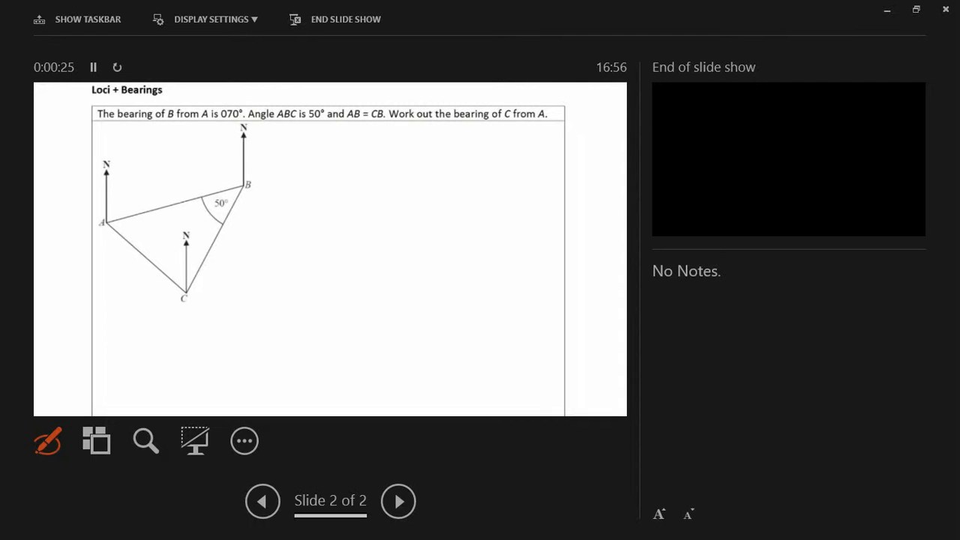
left_click_drag(118, 122, 234, 122)
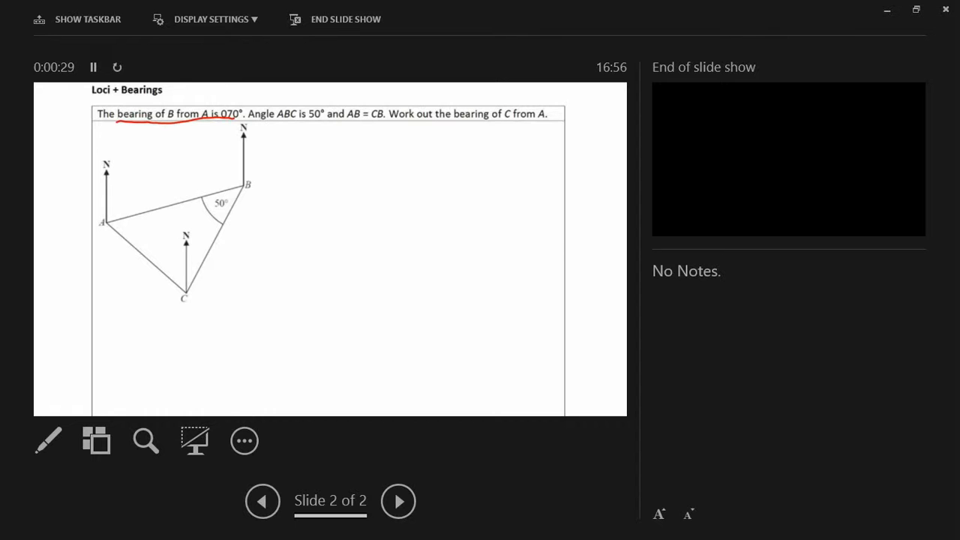
left_click(47, 441)
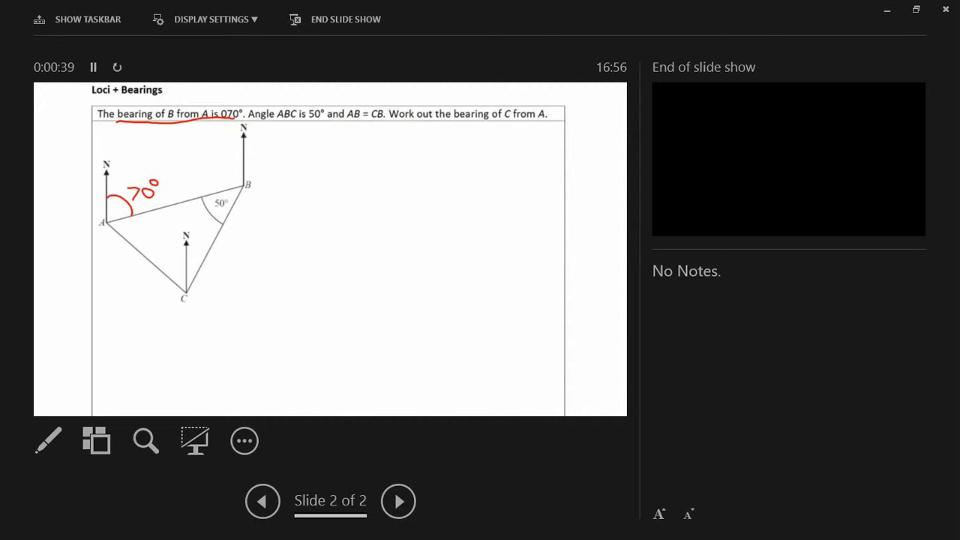
Step: Arc the 50° angle at B, underline AB = CB and tick both sides as equal
left_click_drag(229, 191, 214, 221)
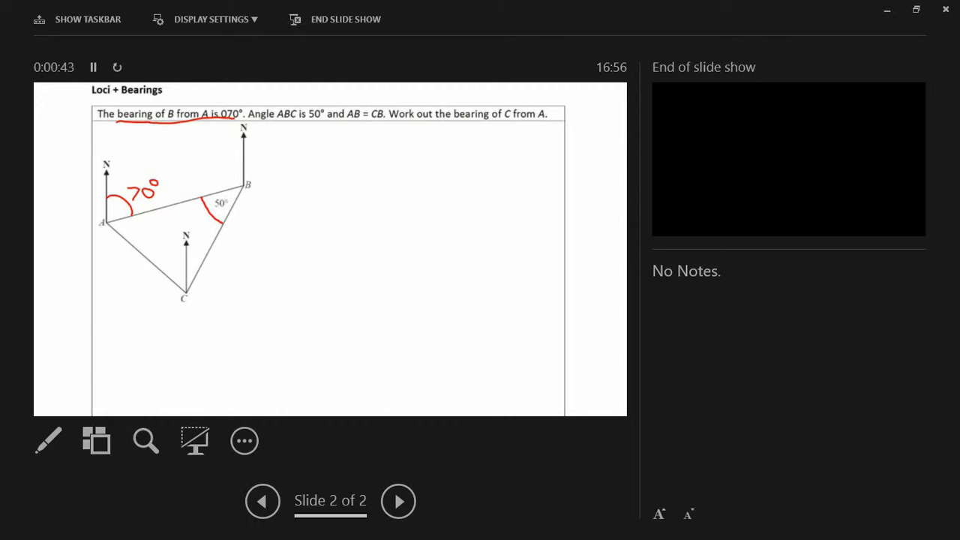
left_click(48, 441)
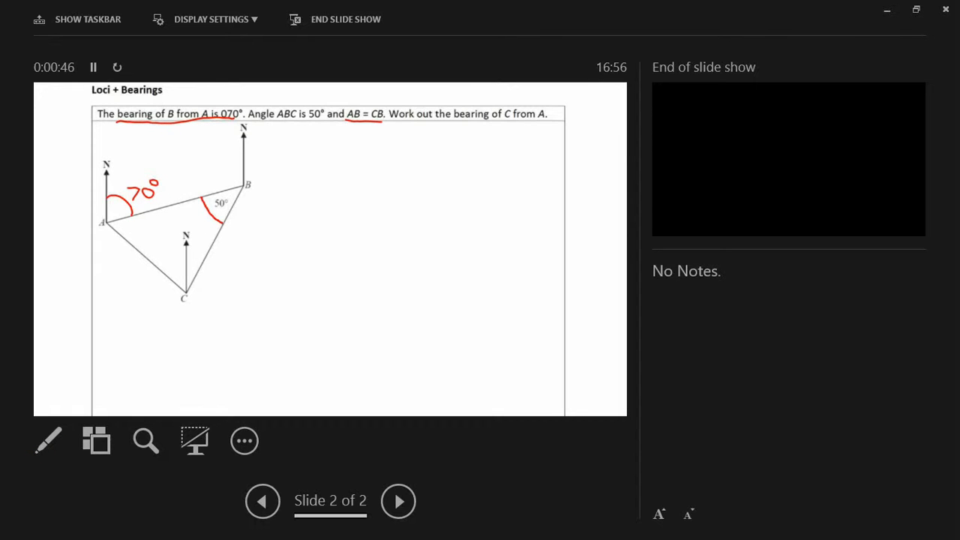
left_click_drag(171, 193, 208, 247)
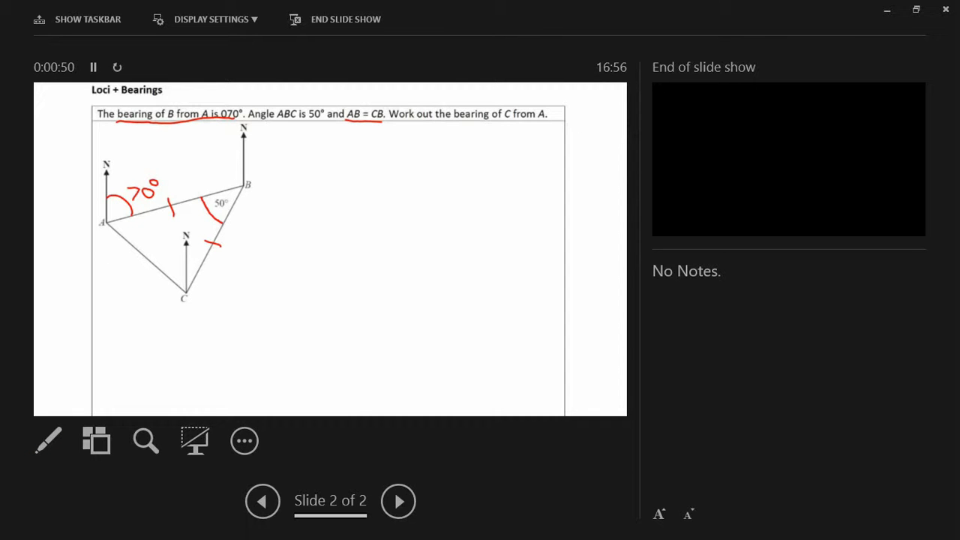
Step: Arc the equal base angle at C and write 180 beside the diagram
left_click(48, 440)
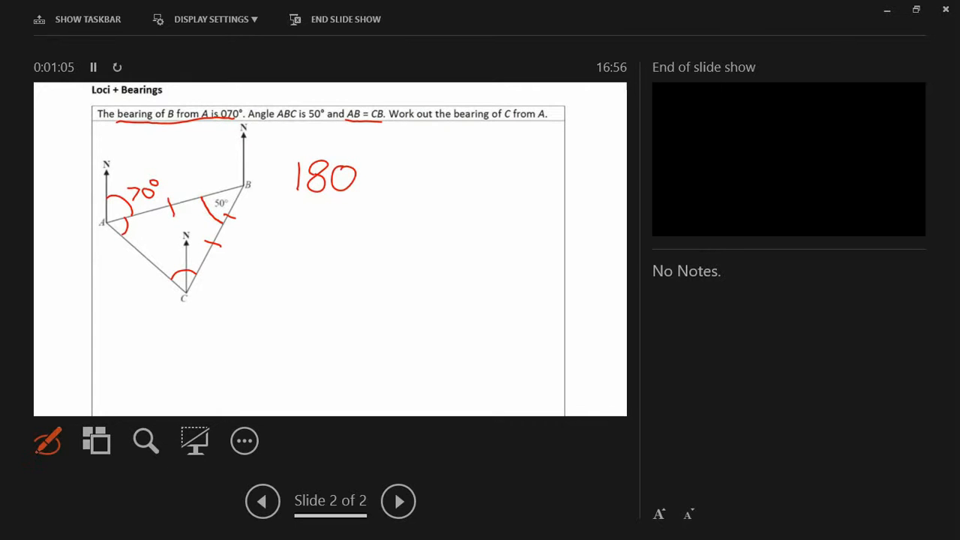
Step: Write 180 − 50 = 130 and start 130 over 2 on the line below
left_click_drag(367, 177, 431, 177)
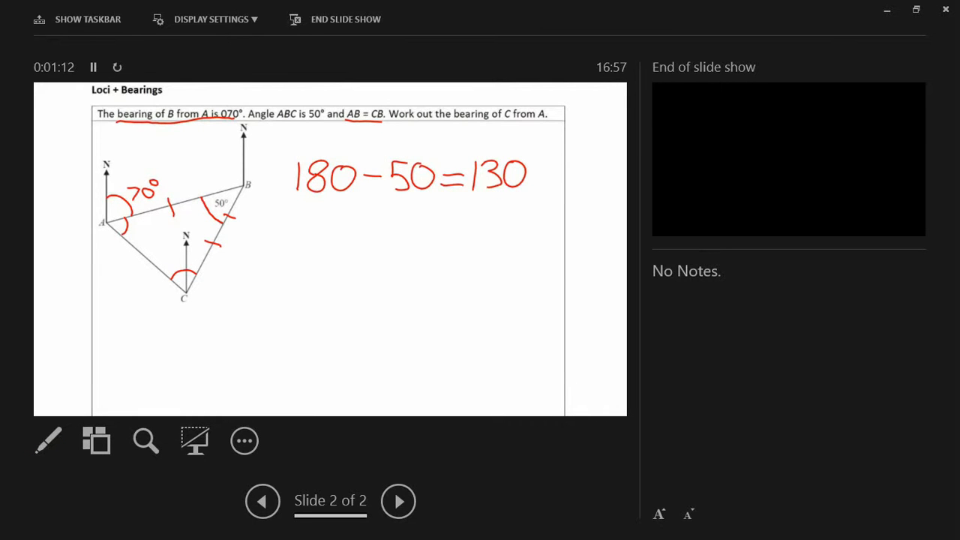
left_click(47, 440)
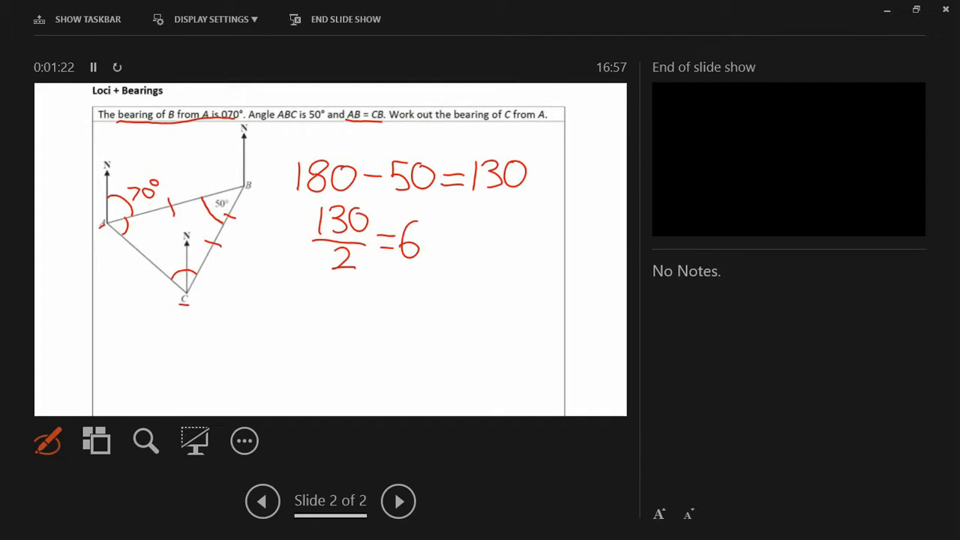
Step: Write = 65, label 65° at A and C, and start a 7 on the next line below
left_click_drag(420, 225, 442, 255)
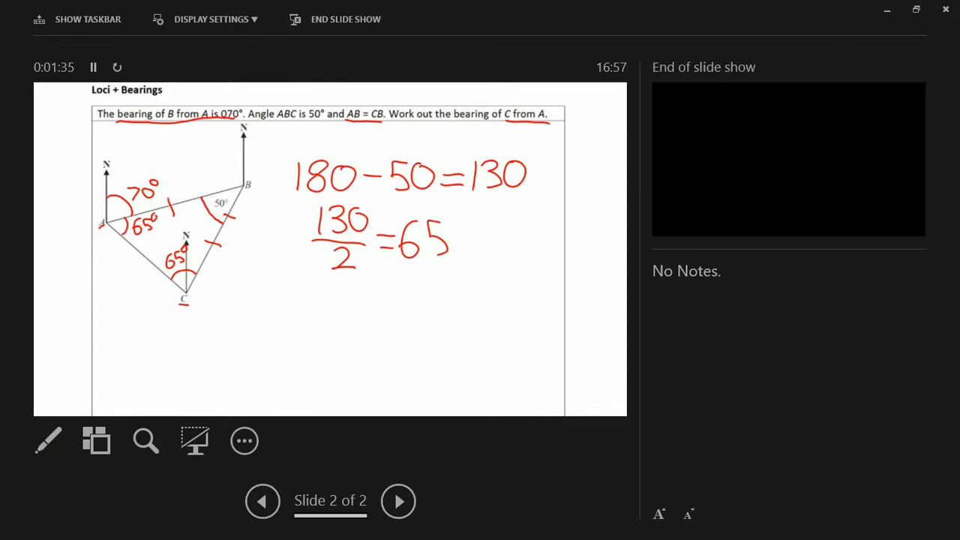
left_click(47, 440)
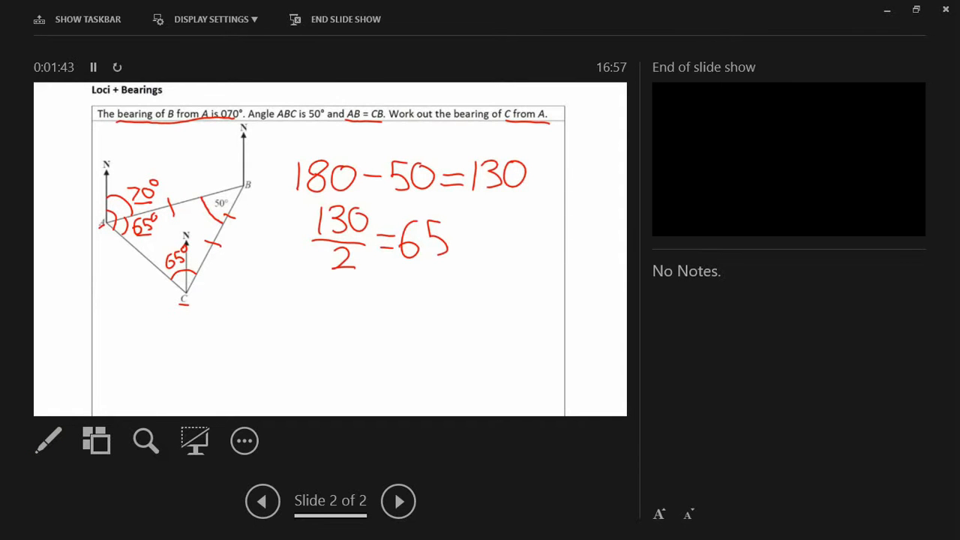
left_click_drag(318, 289, 326, 318)
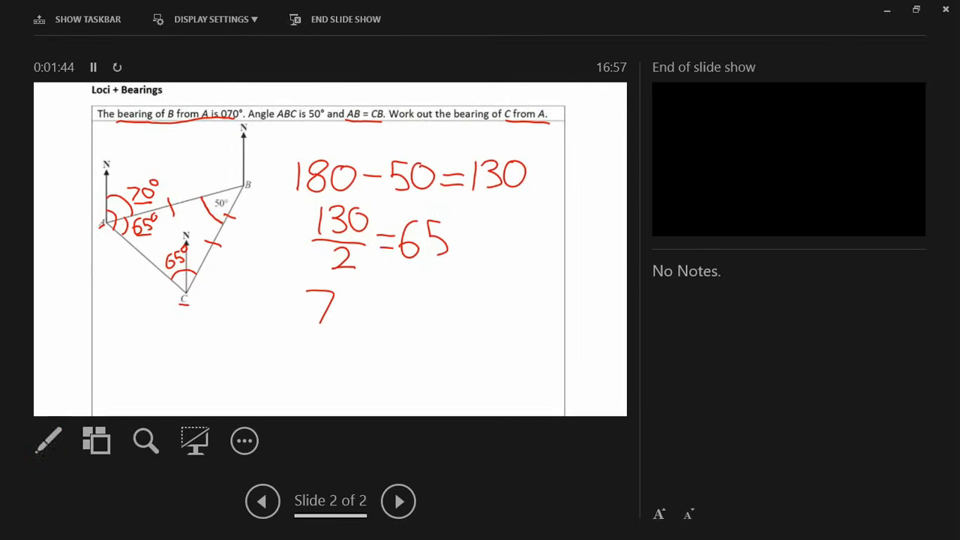